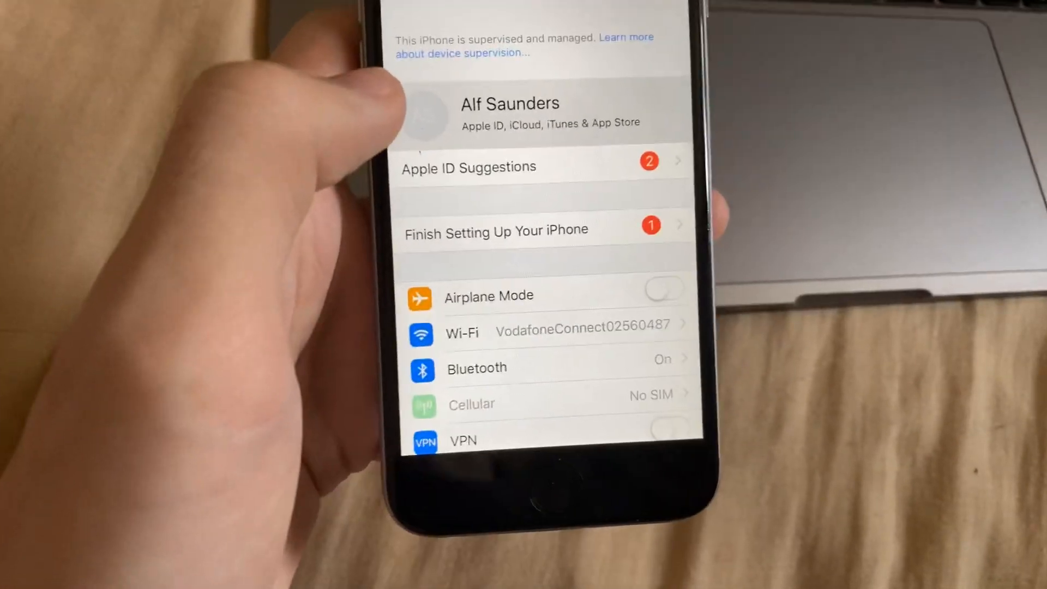
Reach the Apple ID account page with its Sign Out option in view
{"action": "left_click", "coordinate": [510, 113]}
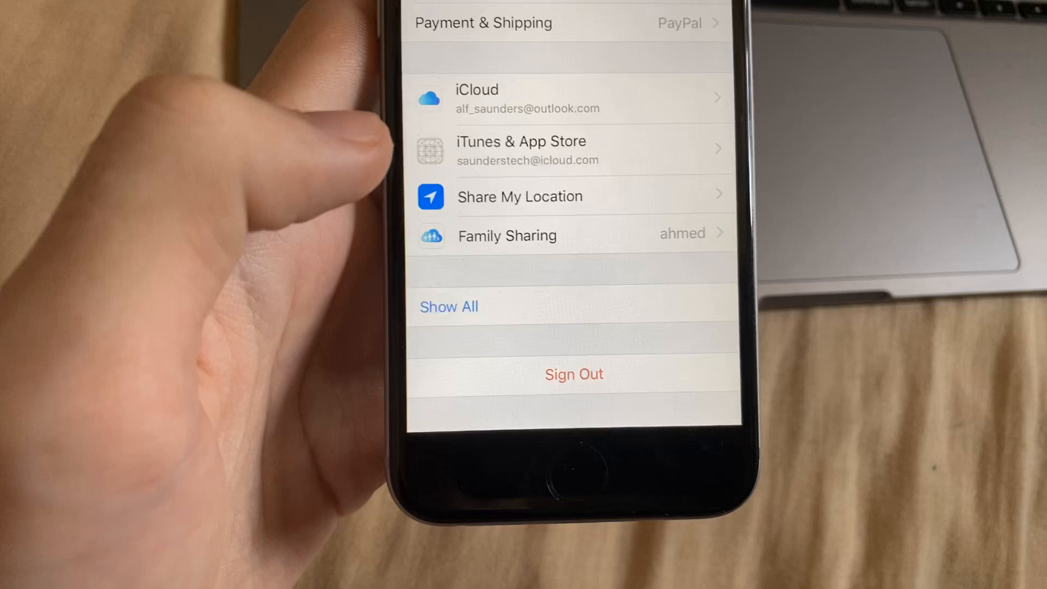
Sign out of the Apple ID, passing the keep-a-copy data screen to the 'Are you sure?' alert
{"action": "left_click", "coordinate": [573, 375]}
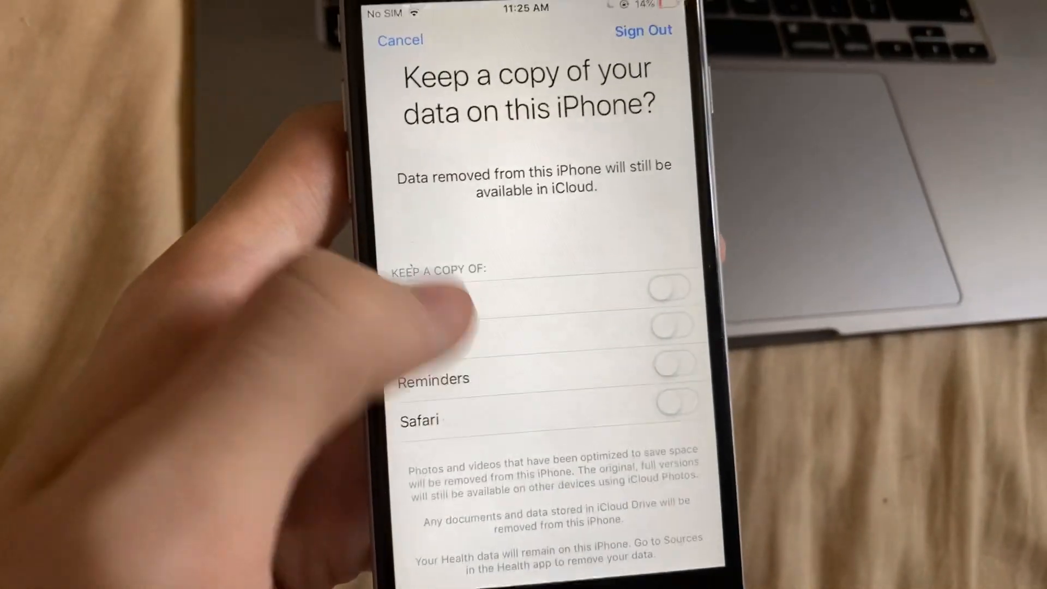
{"action": "left_click", "coordinate": [642, 31]}
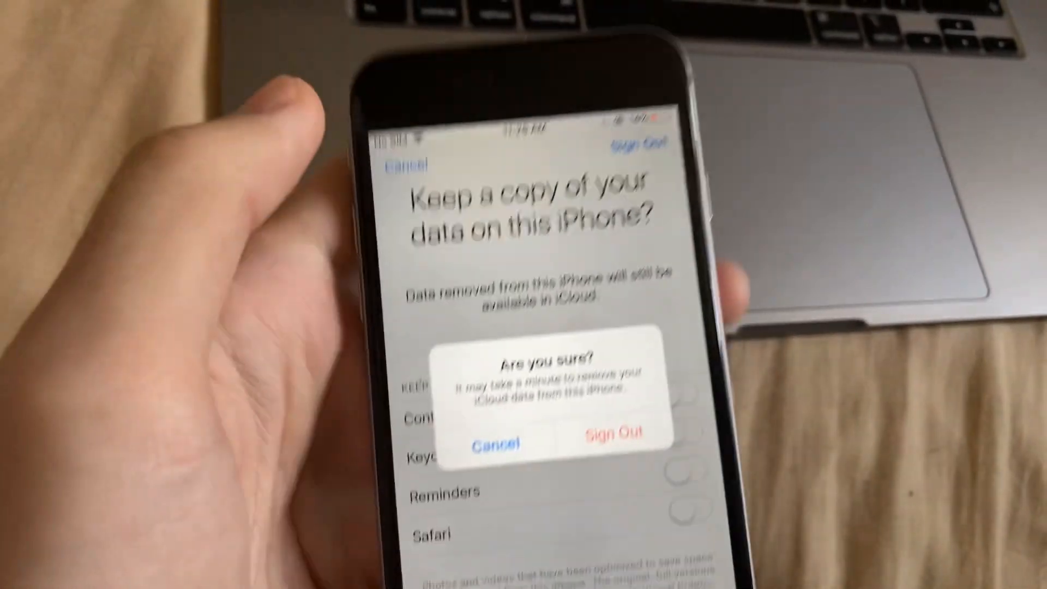